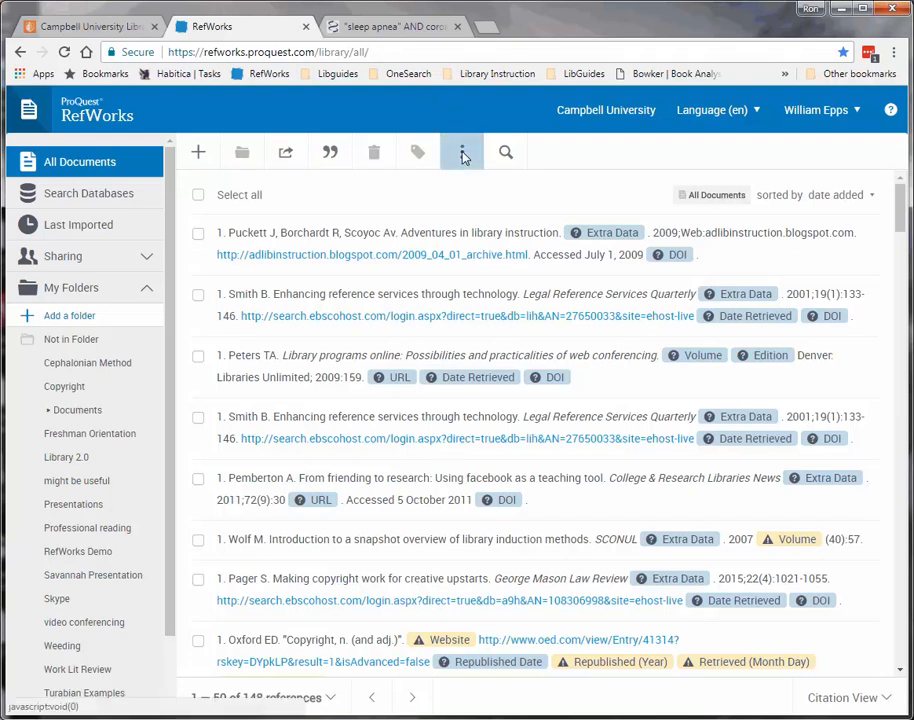
Reach the RefWorks Tools page from the library's three-dot more-options menu.
click(462, 152)
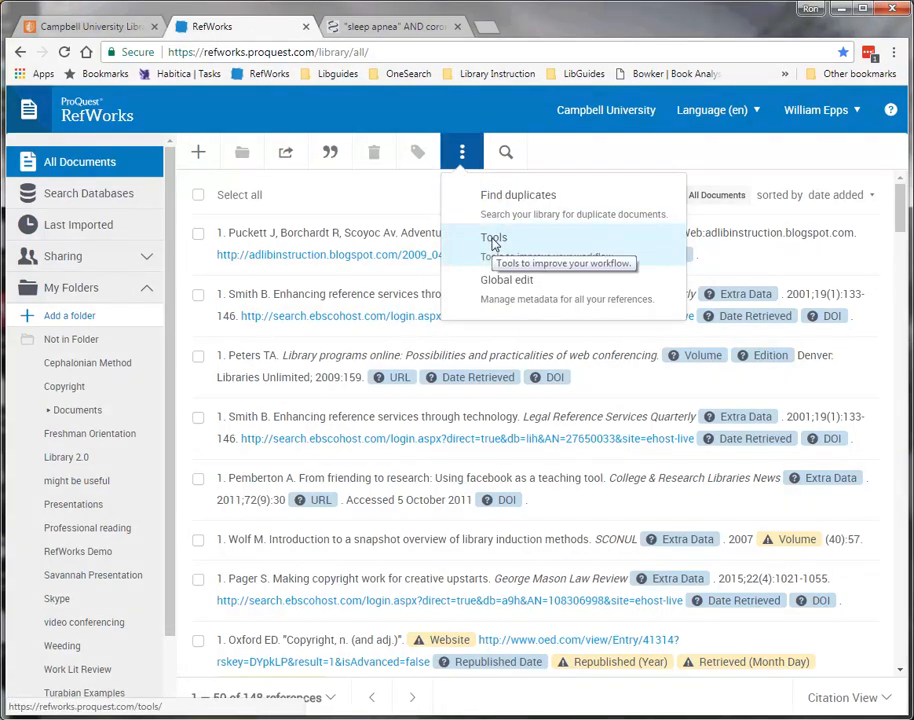
click(492, 238)
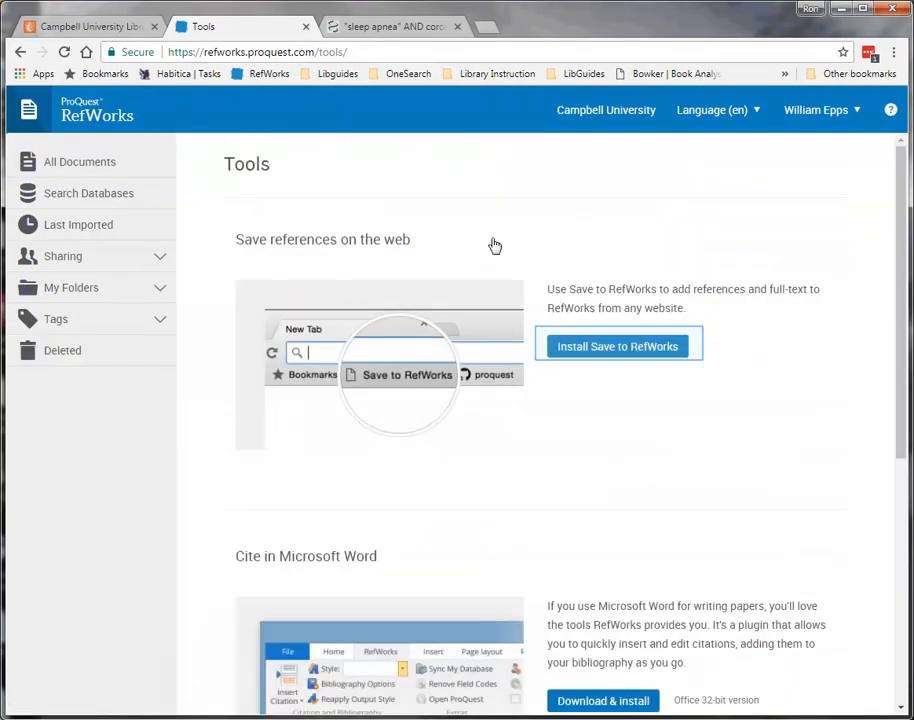
mouse_move(616, 346)
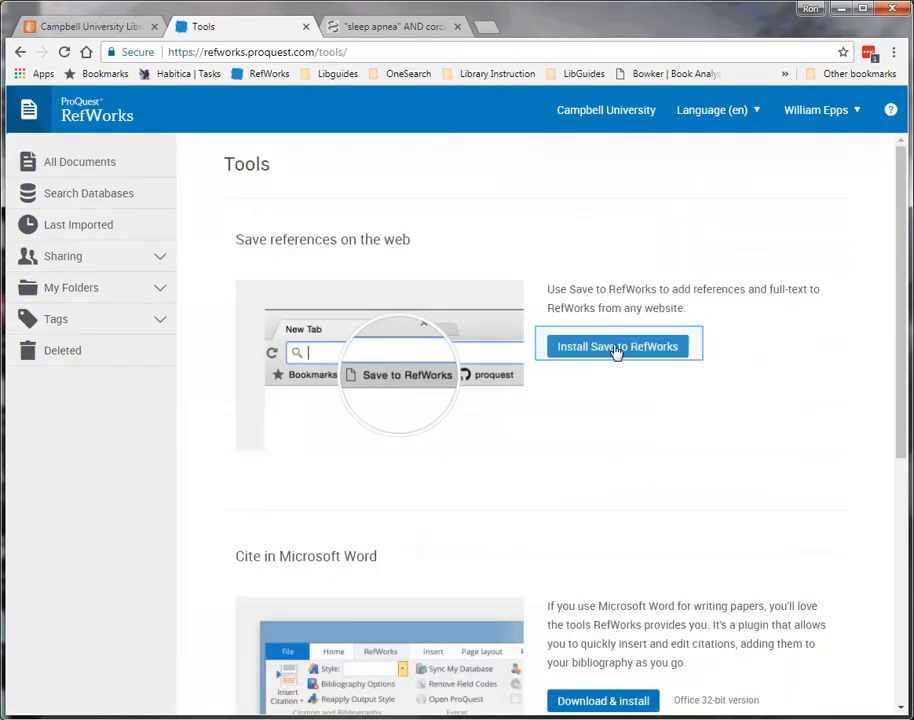
Install the Save to RefWorks bookmarklet into the browser's favorites bar.
click(616, 346)
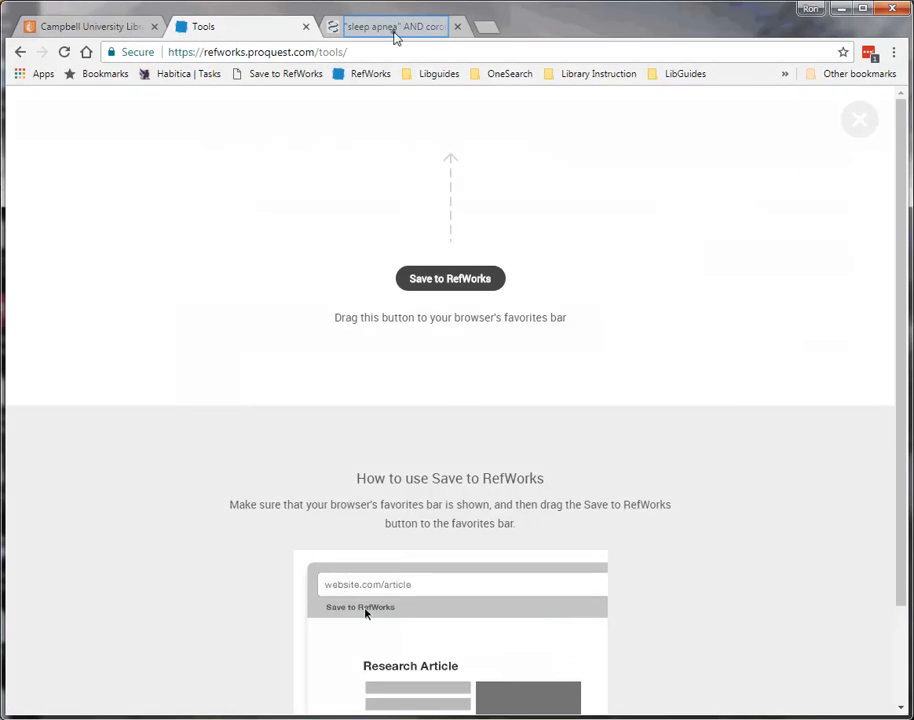
Run the Save to RefWorks bookmarklet on the PubMed sleep apnea and coronary results.
click(390, 26)
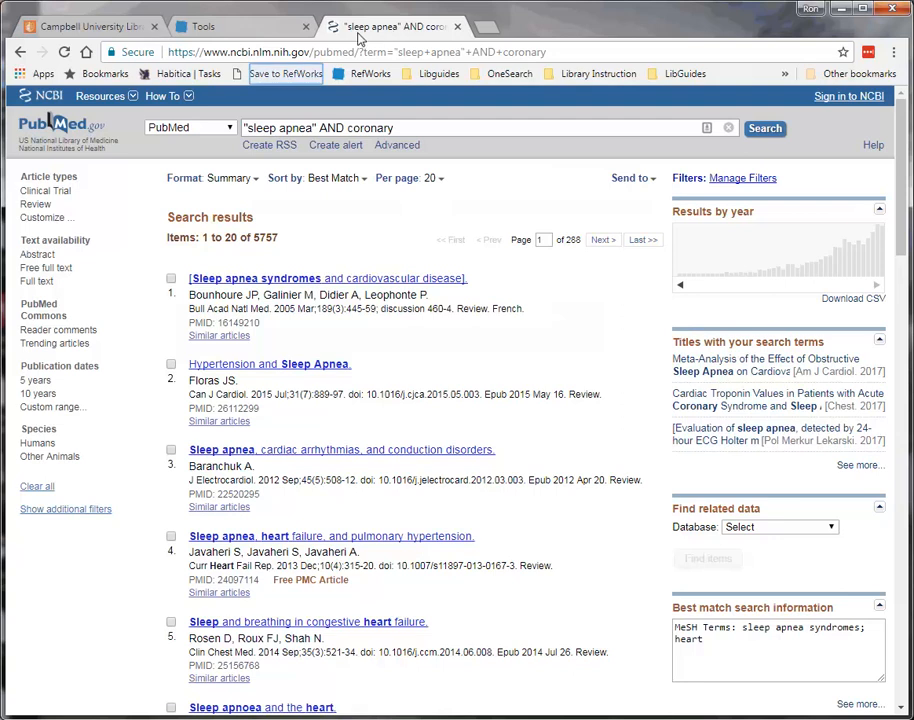
click(280, 72)
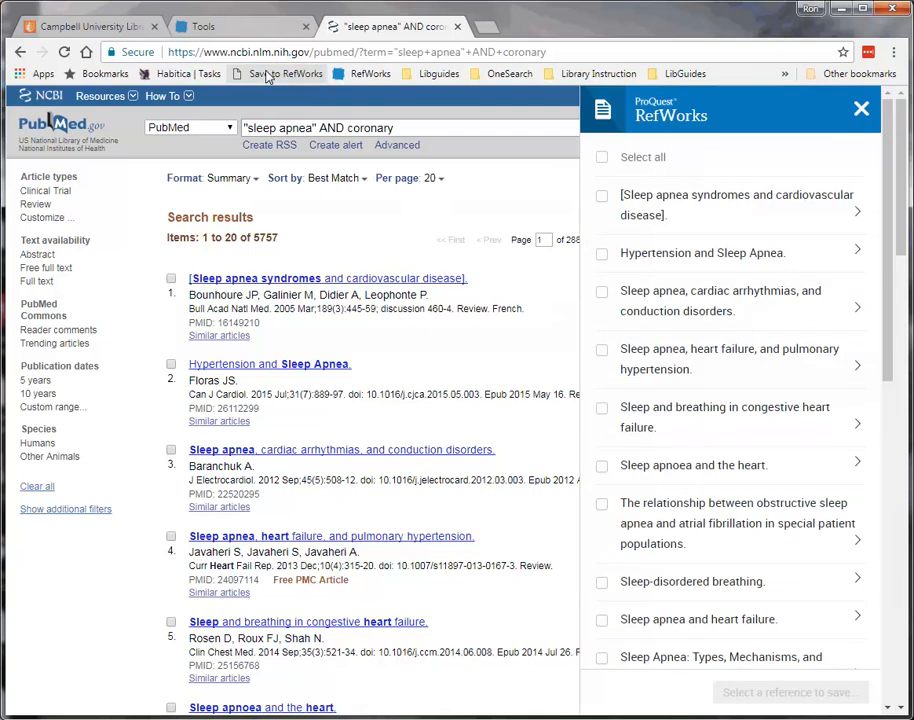
Mark individual results, then select all 20 and save them to RefWorks.
click(600, 196)
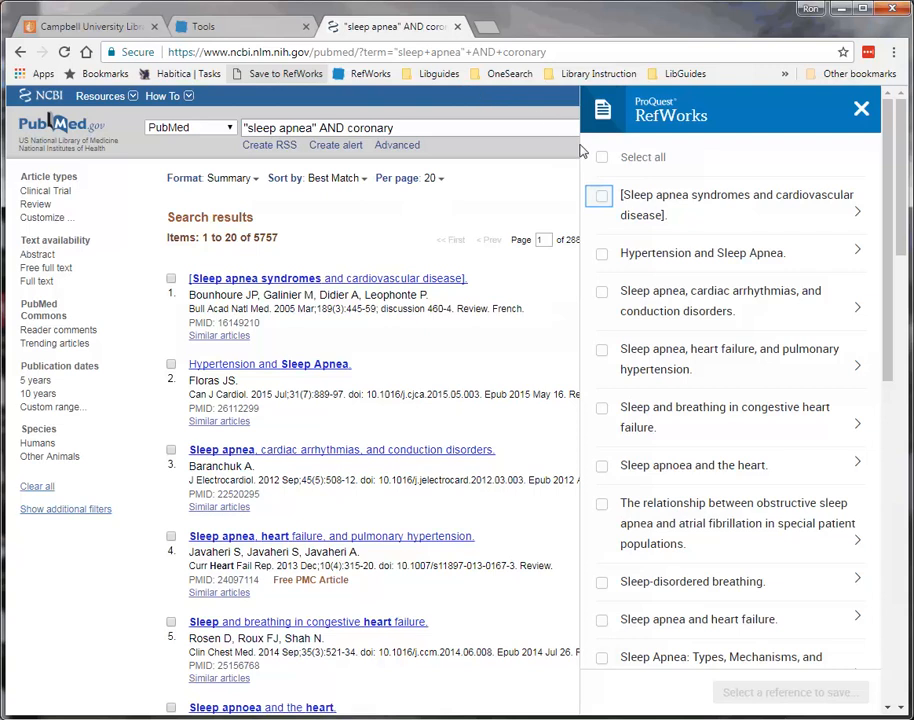
click(600, 196)
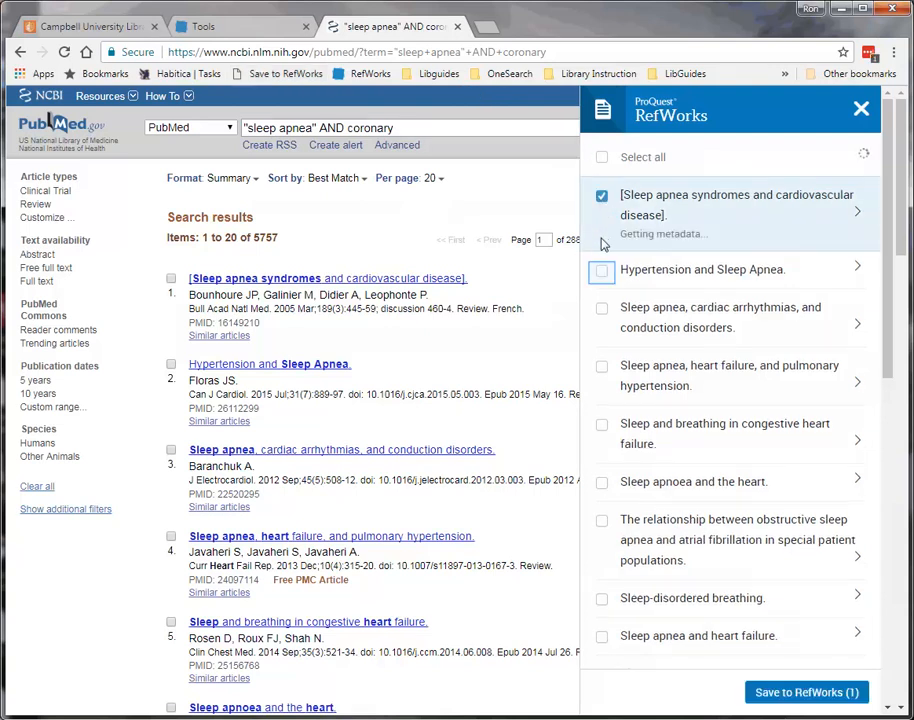
click(602, 270)
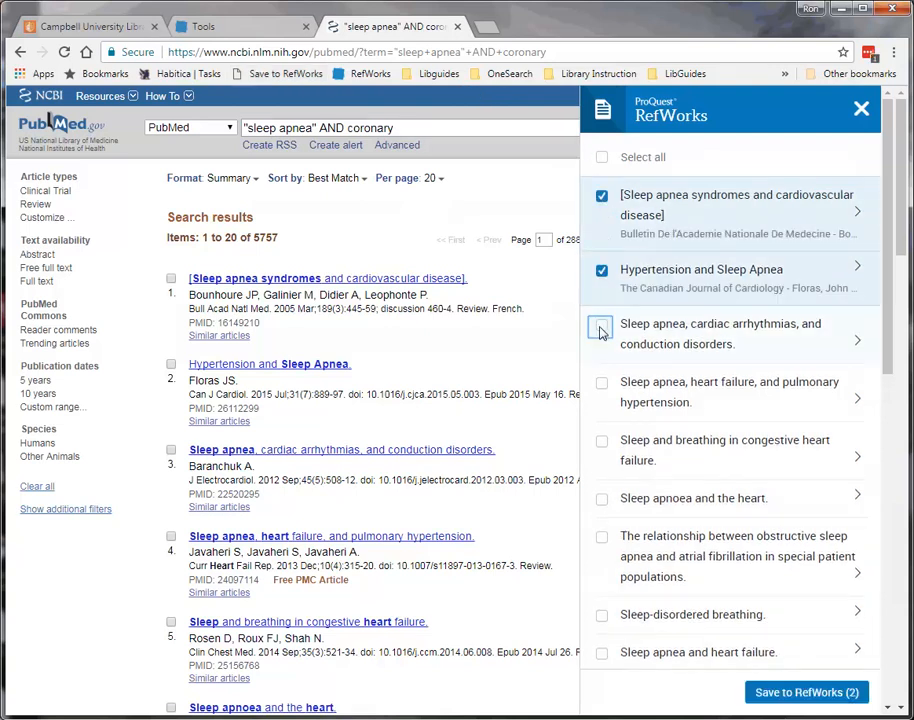
click(602, 324)
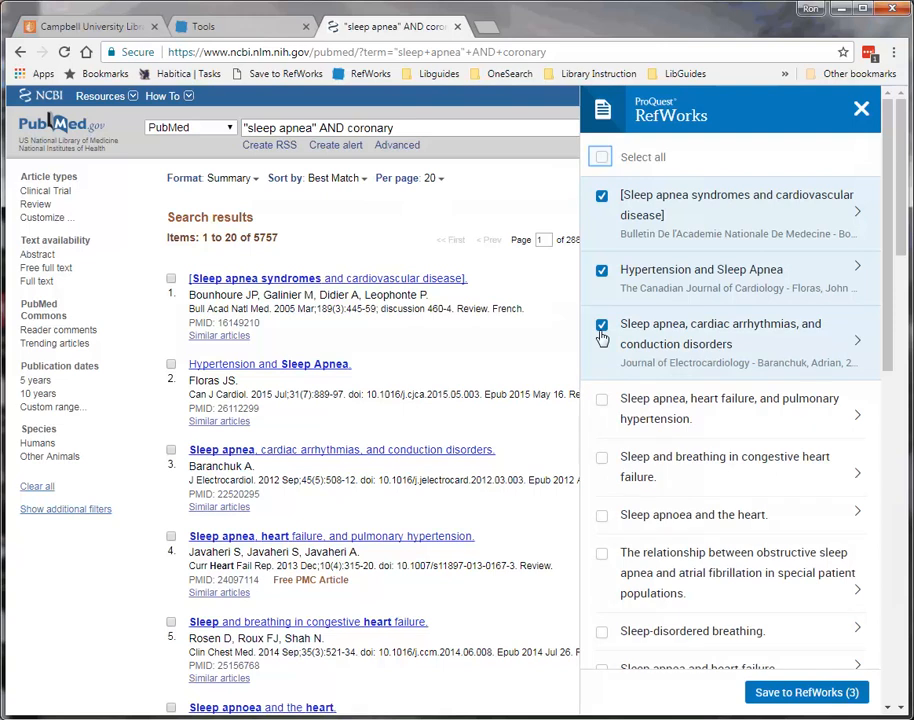
mouse_move(602, 232)
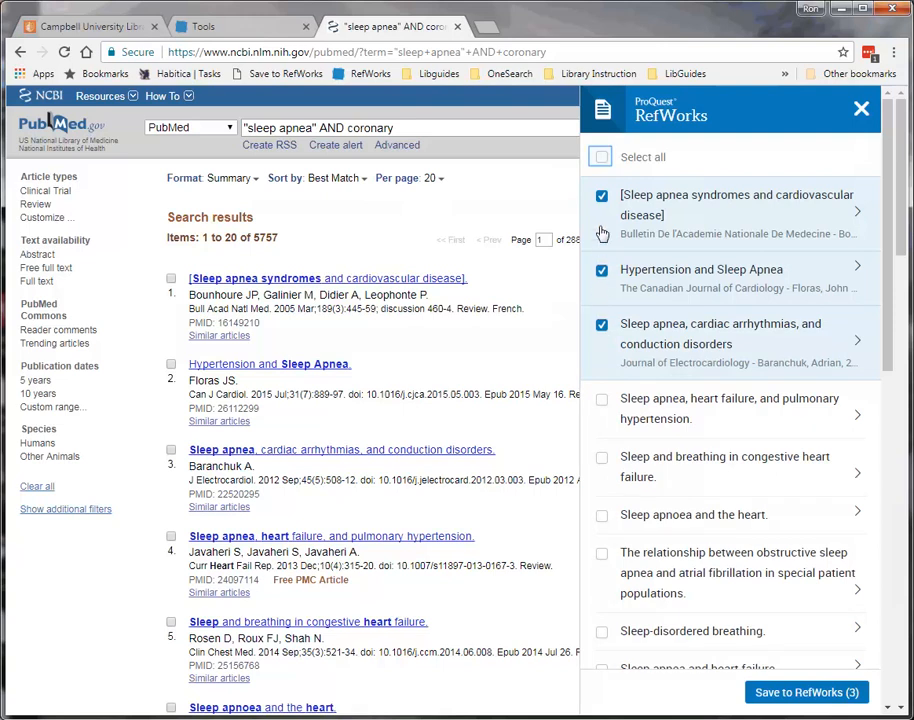
click(600, 156)
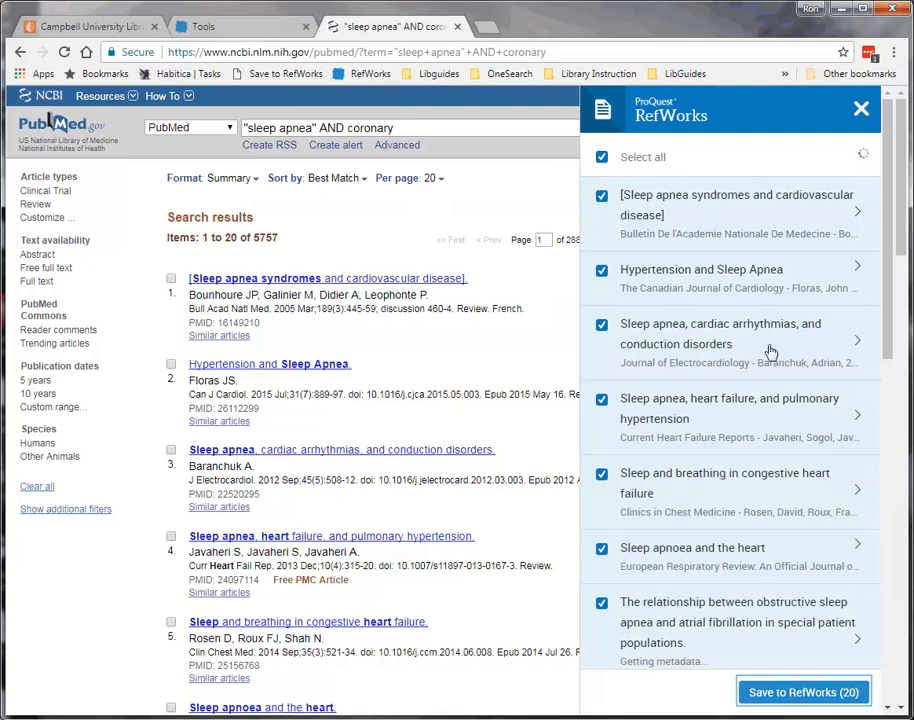
click(790, 690)
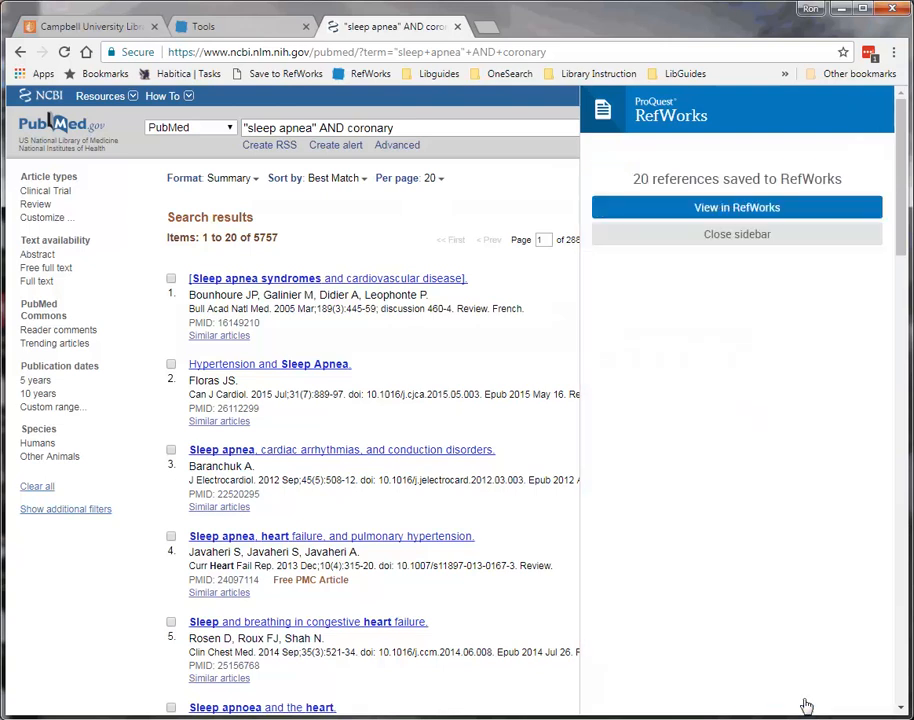
mouse_move(722, 434)
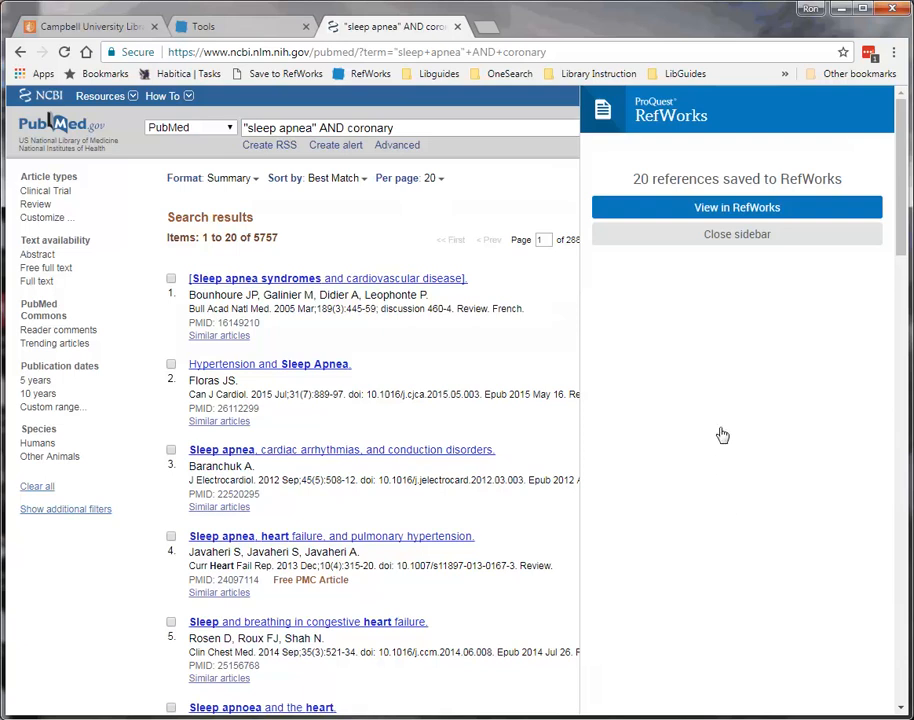
View the 20 newly saved references in RefWorks' Last Imported folder.
click(736, 206)
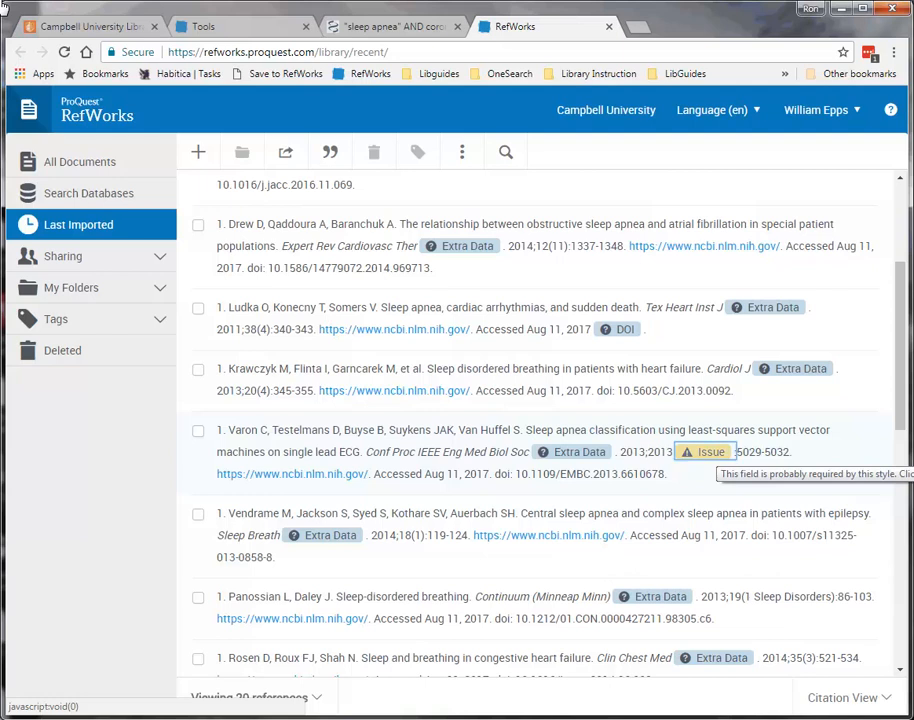
mouse_move(716, 456)
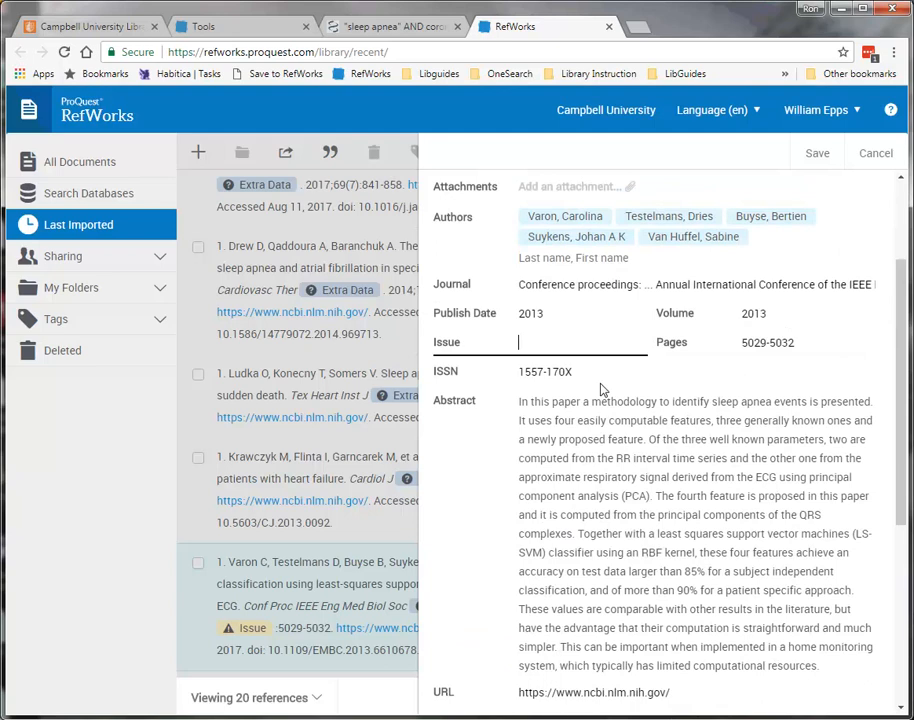
Enter issue number 1 for the Varon sleep apnea classification citation and save it.
text(1)
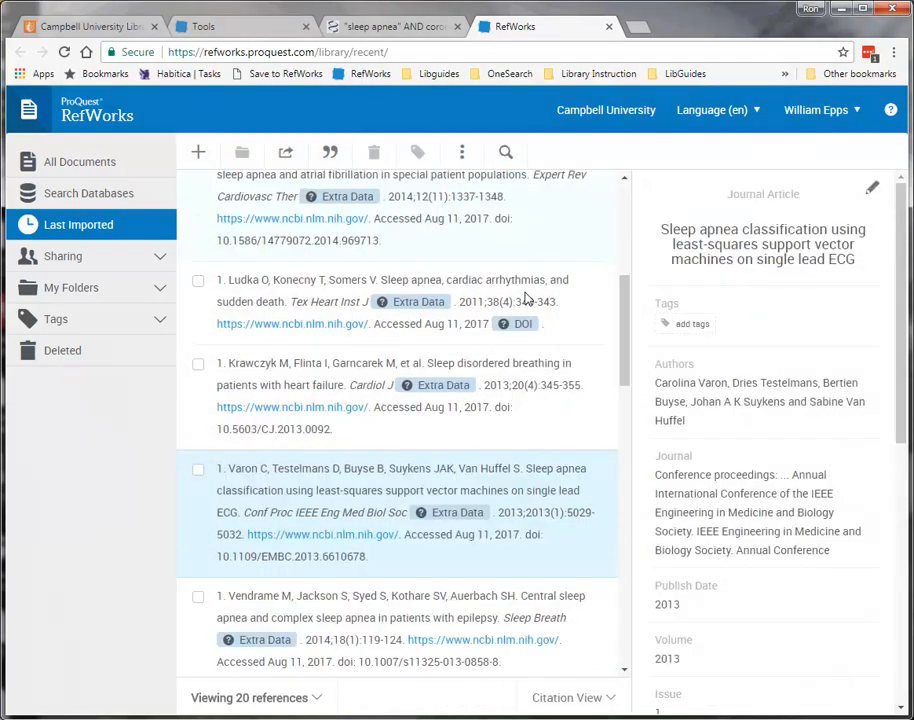
scroll(down, 3)
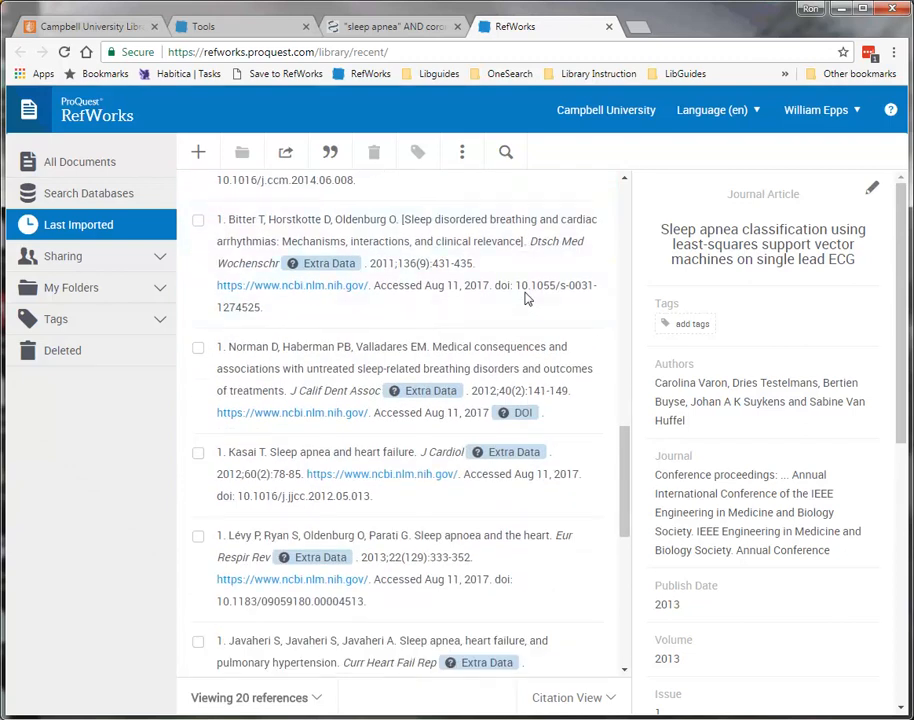
scroll(down, 3)
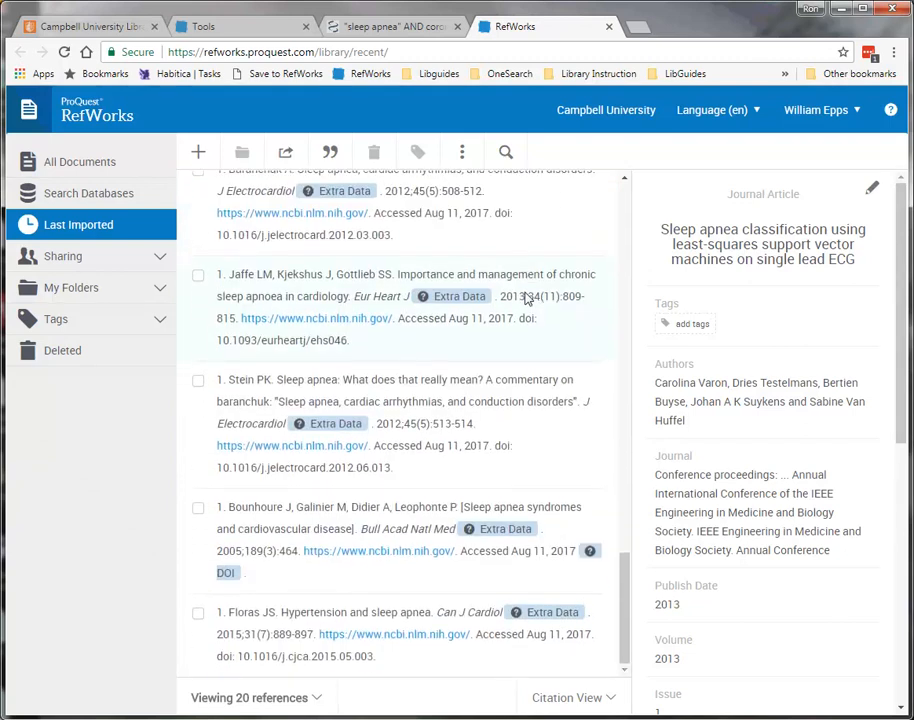